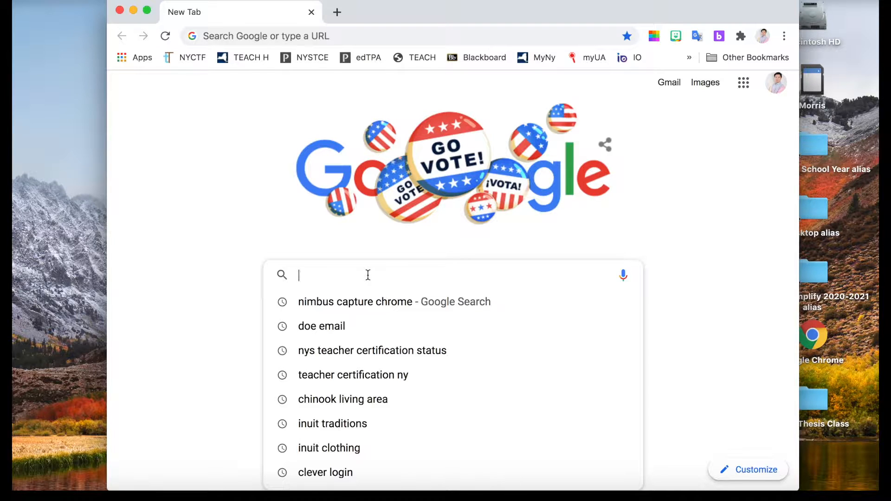
Search Google for 'nimbus capture chrome' and open the Nimbus Screenshot & Screen Video Recorder store listing.
text(numbus)
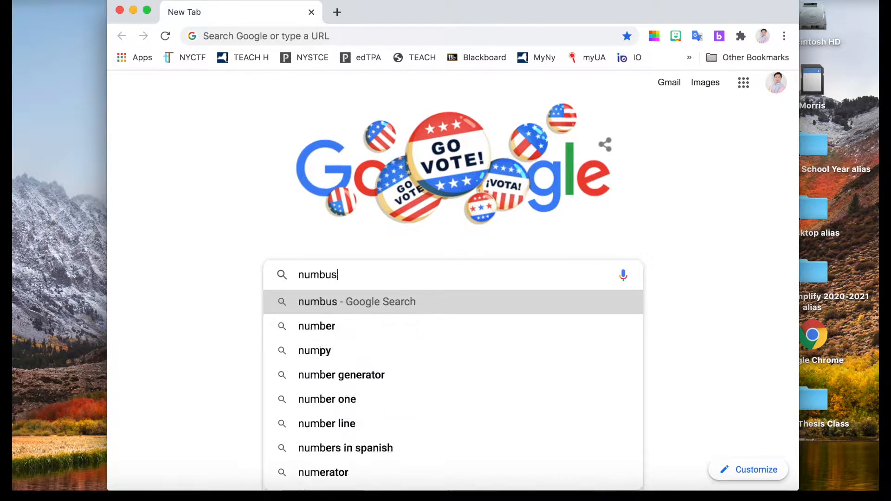
text(capture)
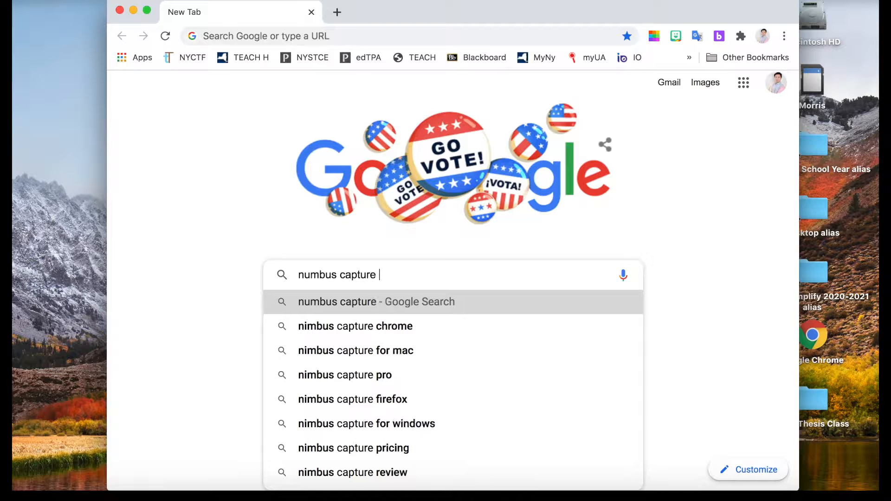
click(354, 326)
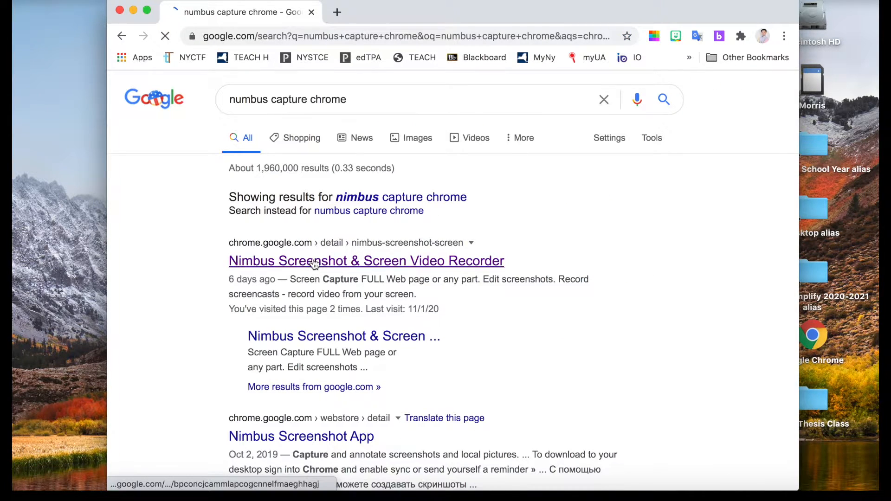
click(312, 260)
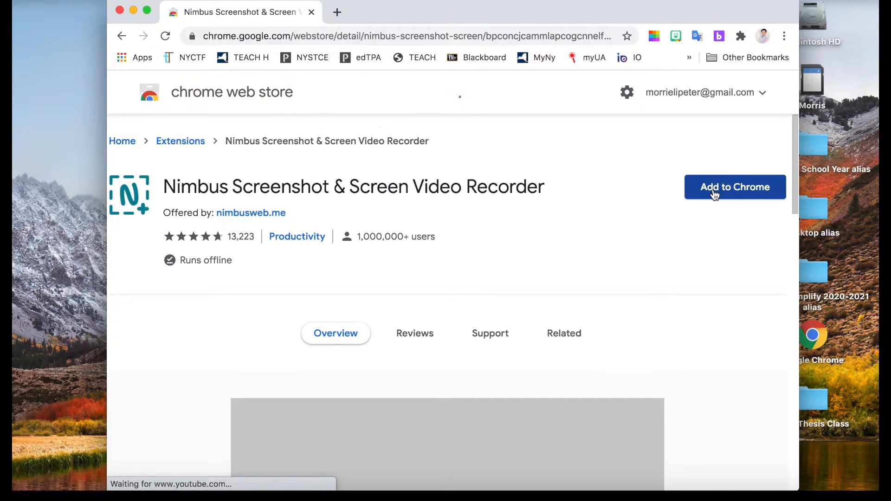
Add the Nimbus extension to Chrome, confirming its permissions, so the welcome page opens.
click(735, 187)
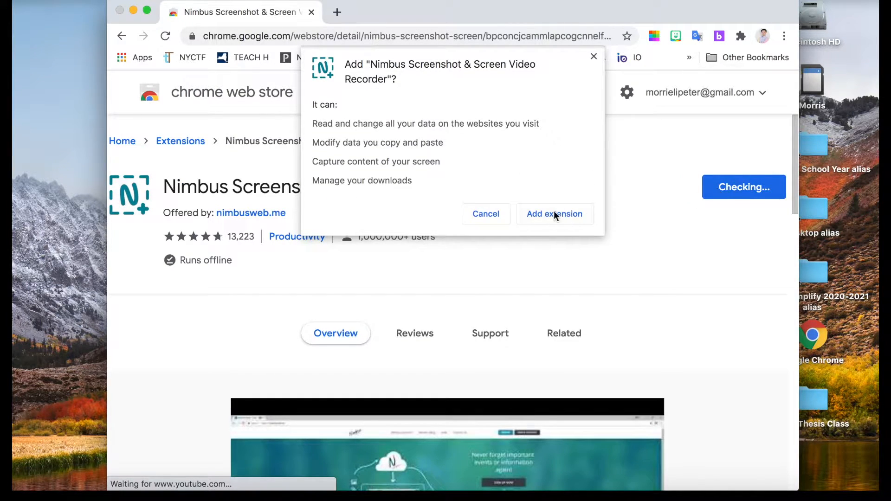
click(554, 214)
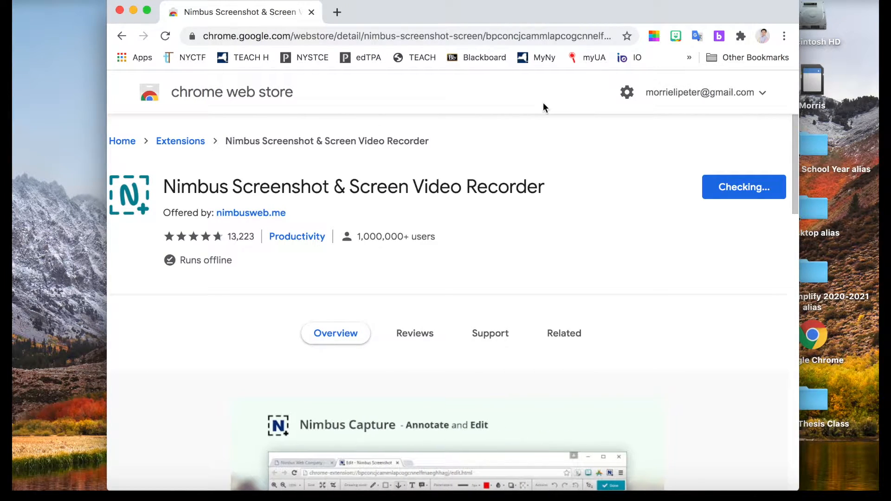
click(743, 187)
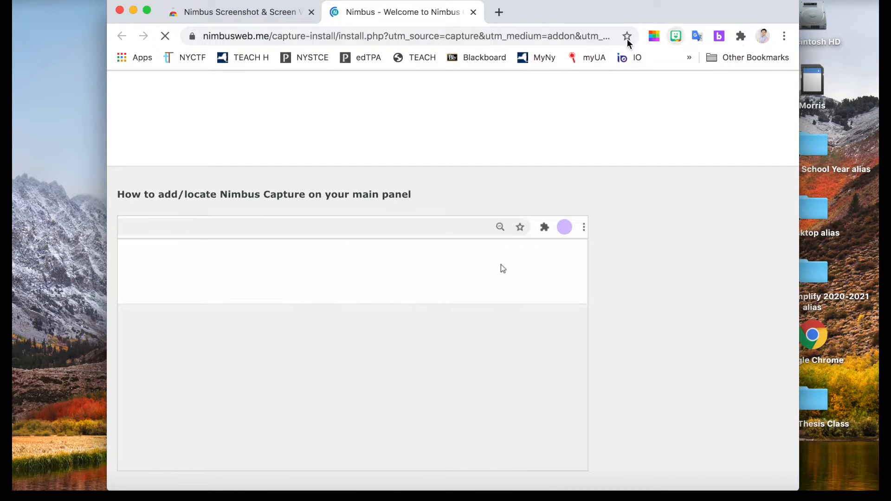
Pin Nimbus Screenshot & Screen Video Recorder to the Chrome toolbar from the Extensions panel.
click(739, 37)
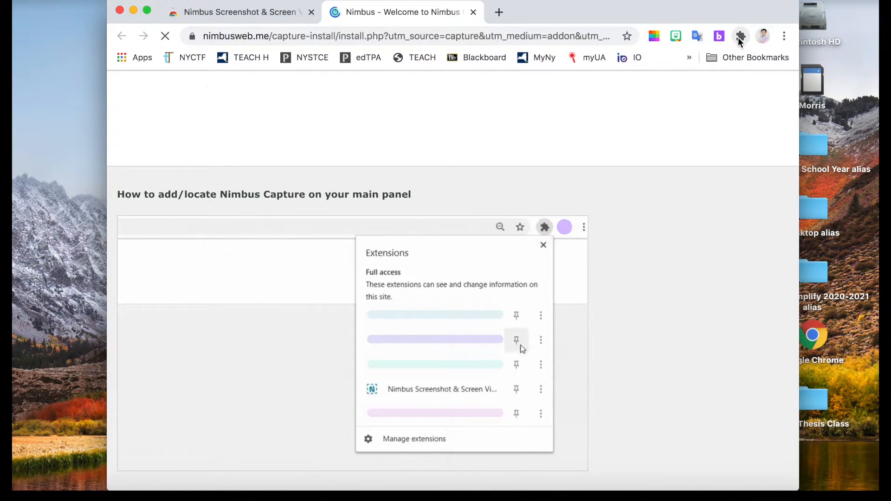
click(515, 389)
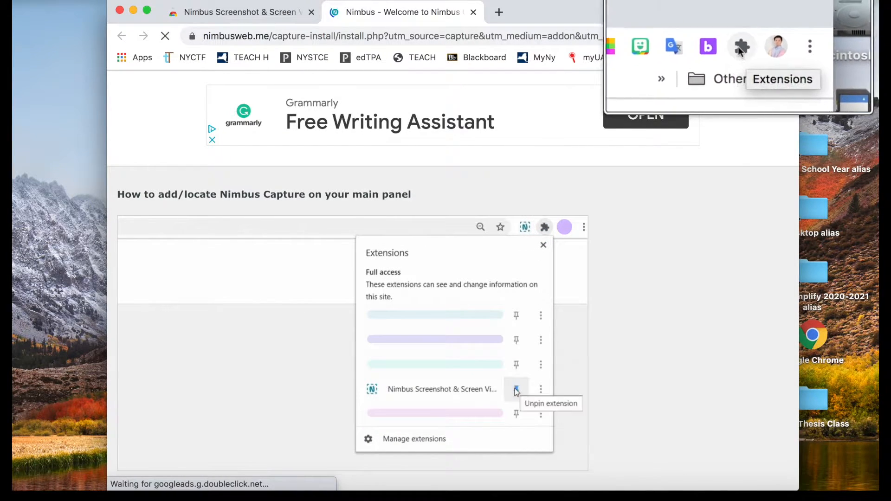
click(741, 46)
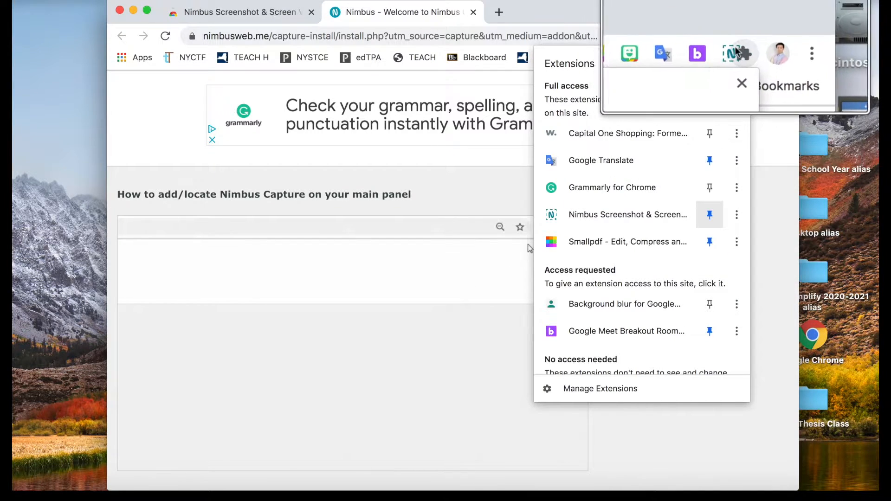
click(543, 226)
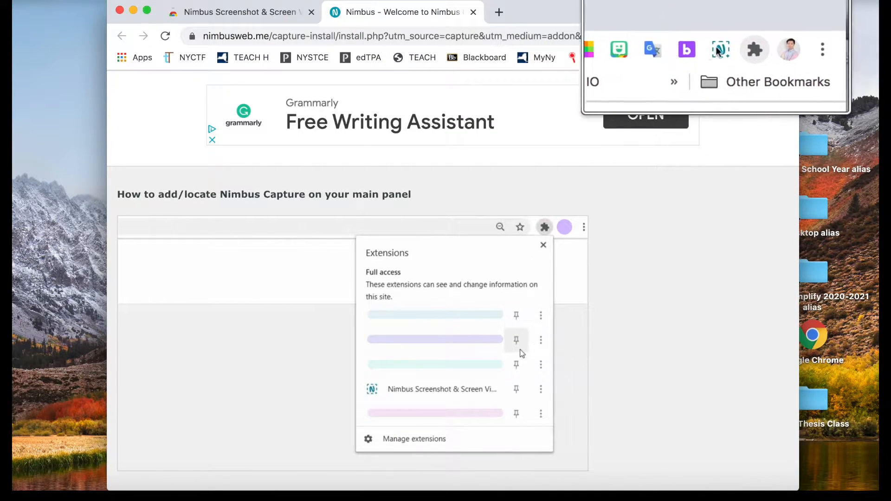
click(516, 389)
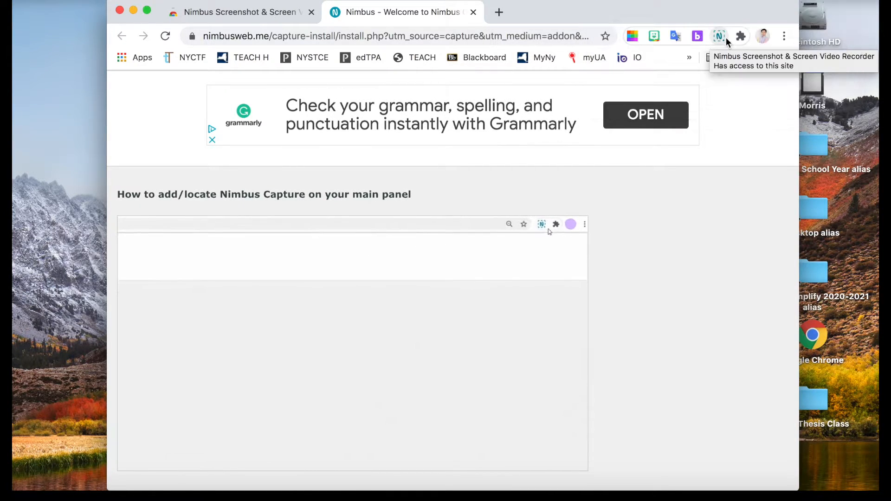
click(541, 224)
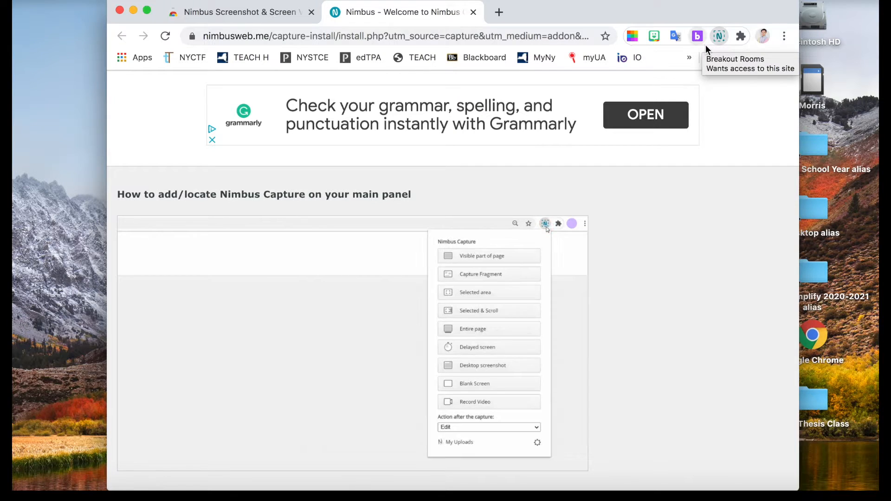
Capture the entire Nimbus welcome page from the toolbar icon and let the editor tab load.
click(718, 36)
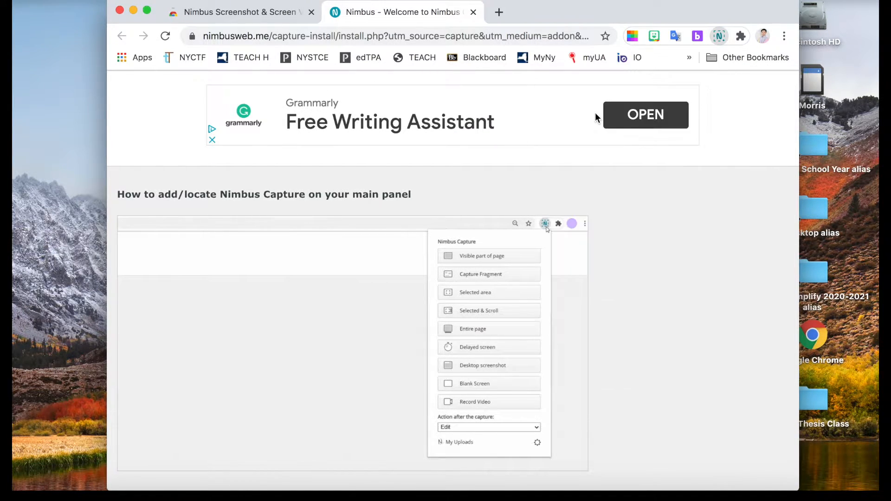
click(544, 227)
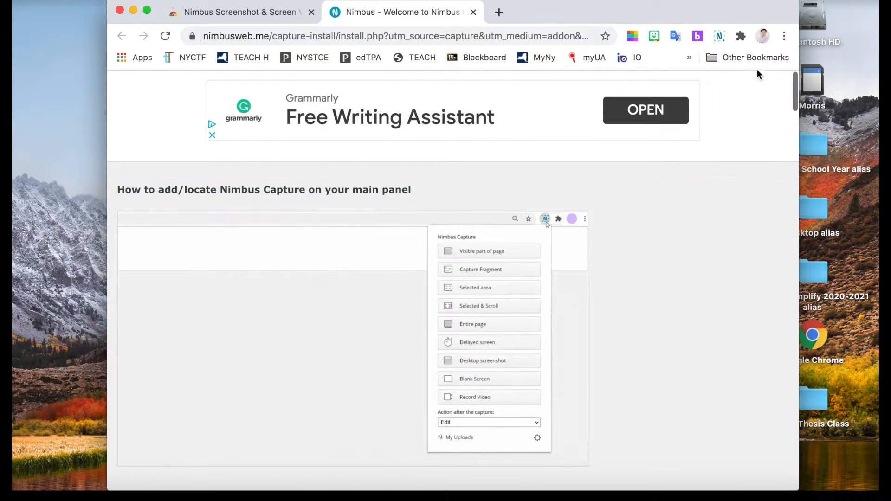
click(741, 36)
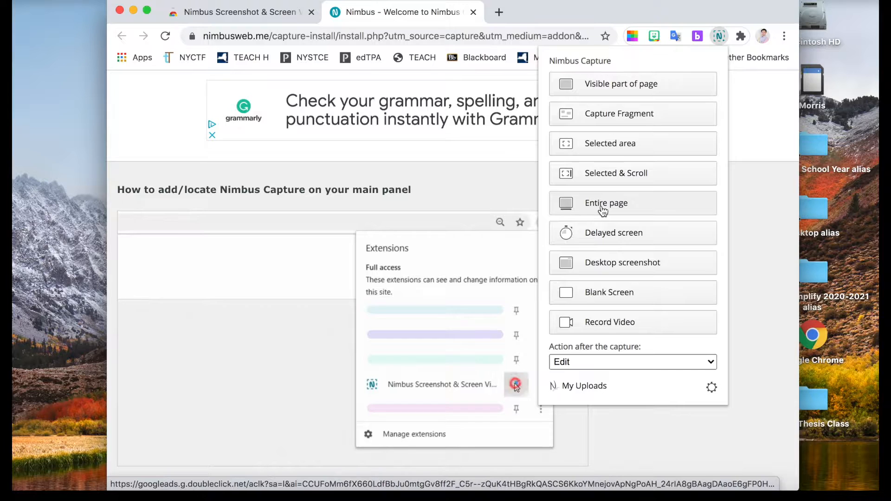
click(606, 203)
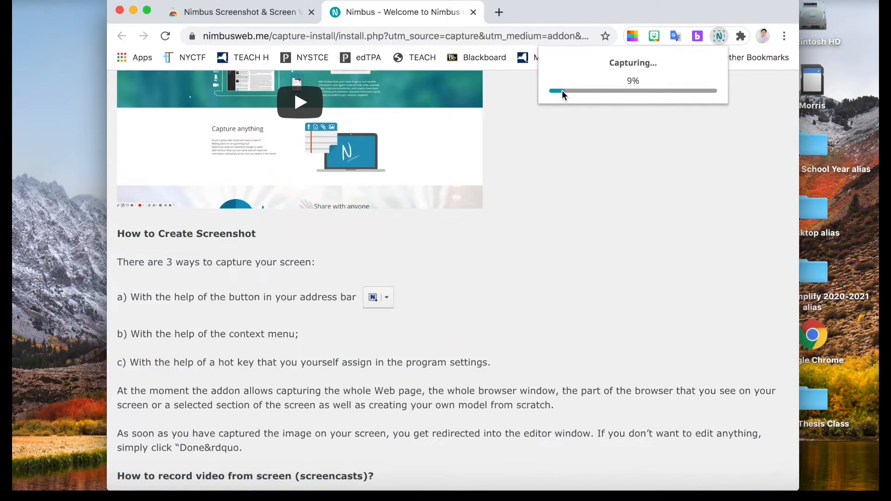
scroll(down, 3)
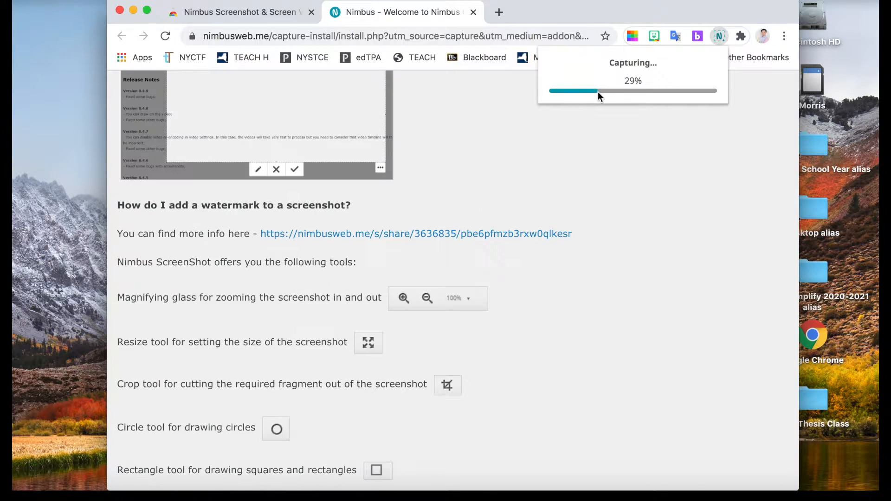
scroll(down, 3)
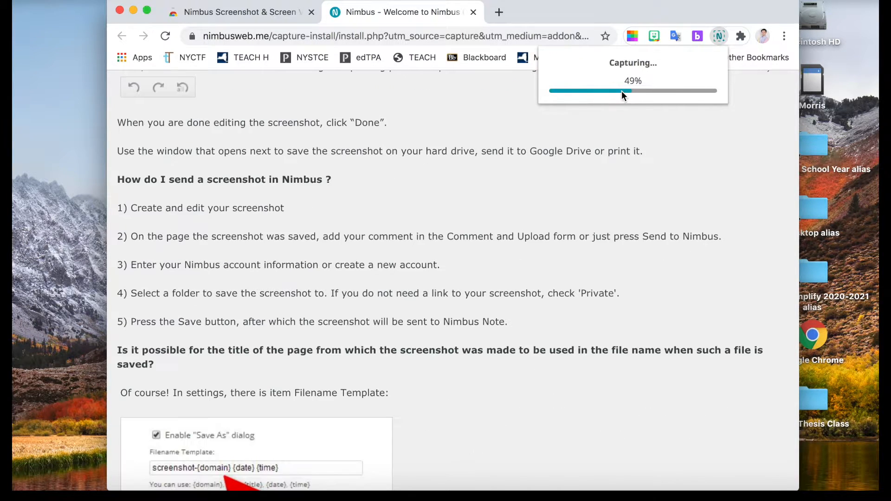
scroll(down, 3)
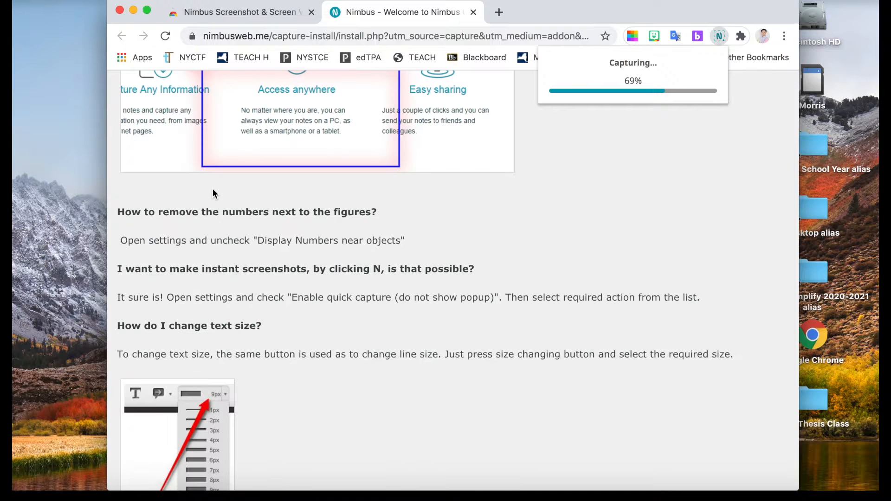
scroll(down, 3)
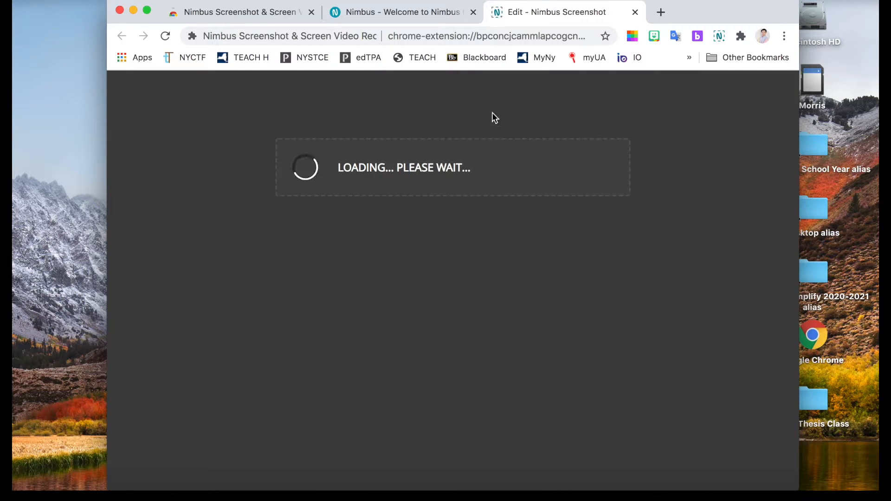
mouse_move(556, 130)
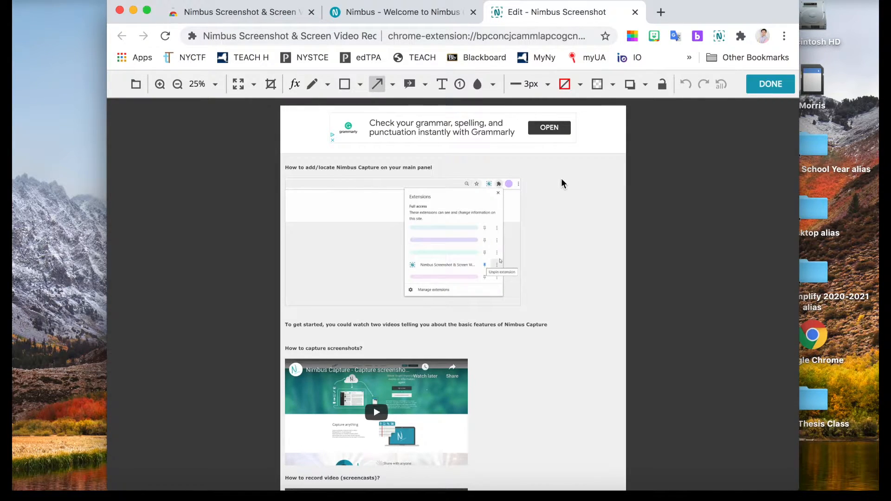
mouse_move(587, 188)
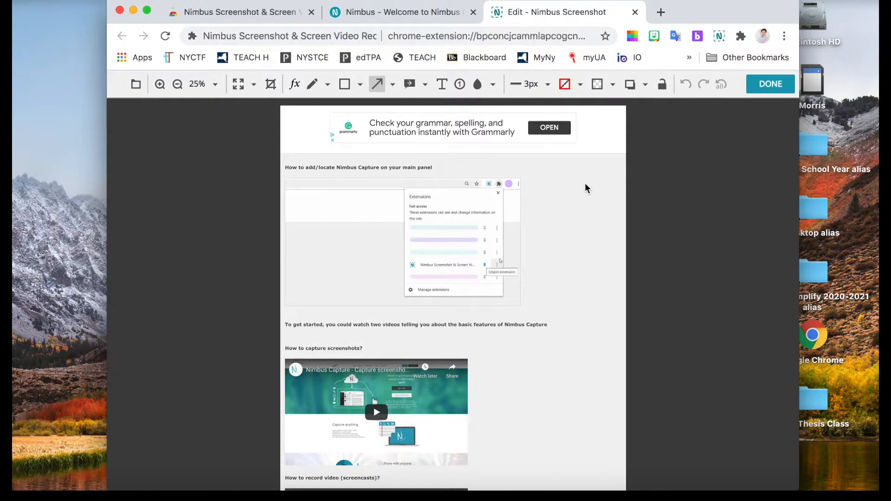
Look over the captured page in the editor, then return to the Welcome to Nimbus Capture tab.
scroll(down, 3)
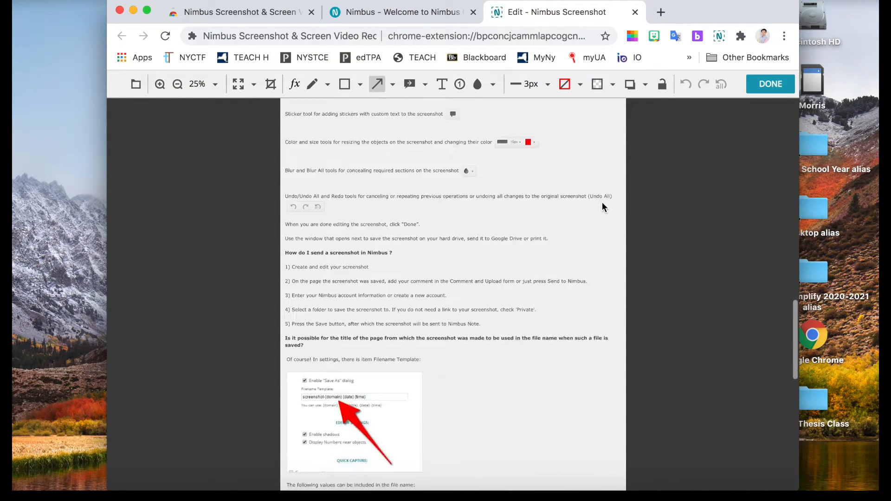
scroll(up, 3)
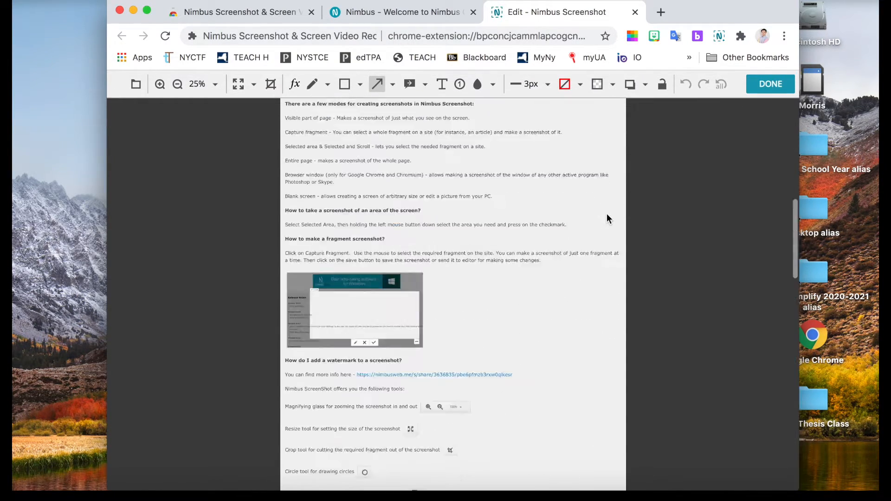
scroll(up, 3)
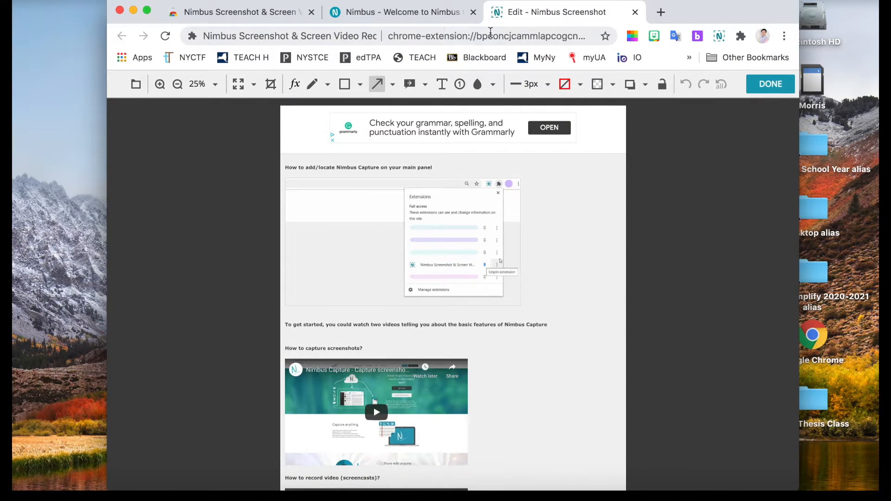
click(402, 12)
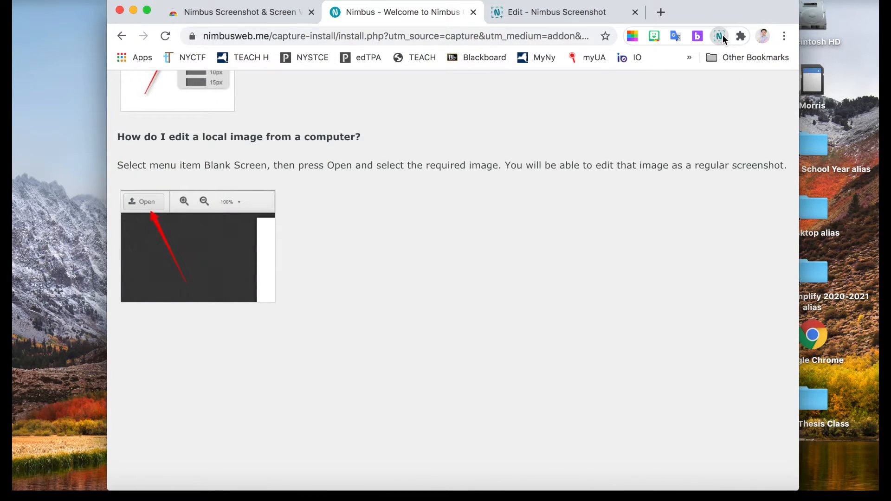
Choose Record Video from the Nimbus toolbar menu to show the recording options.
click(718, 36)
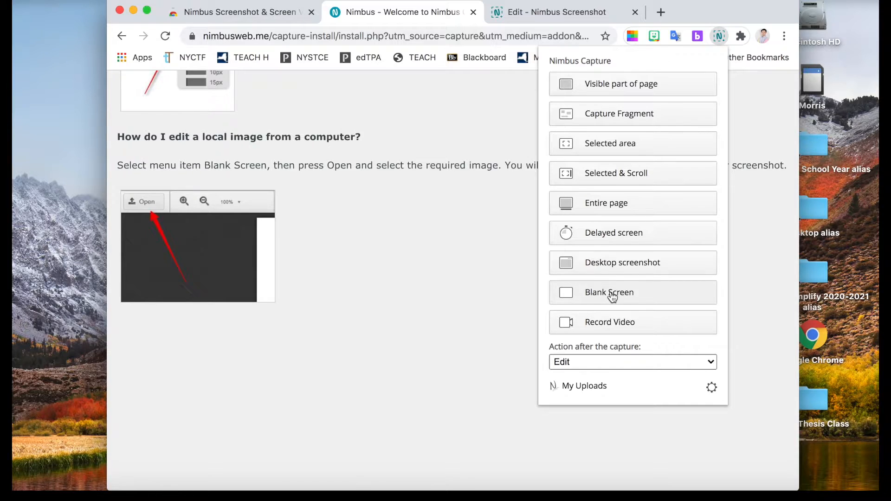
mouse_move(102, 22)
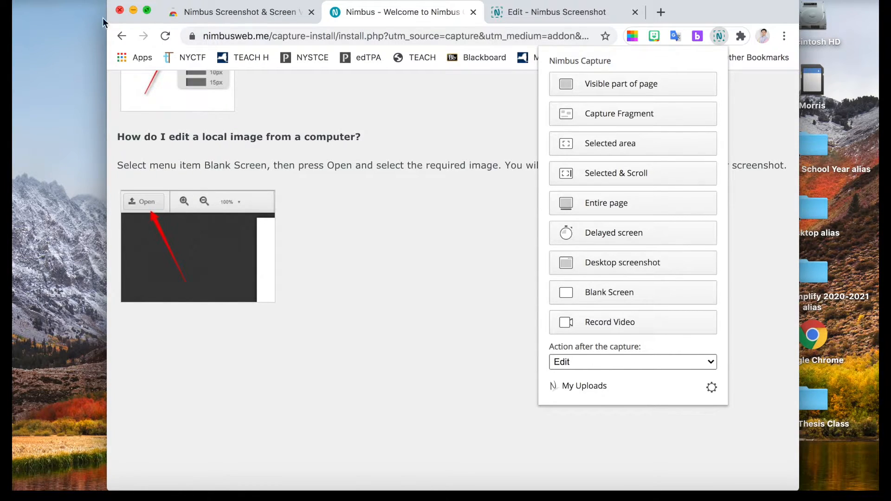
mouse_move(611, 316)
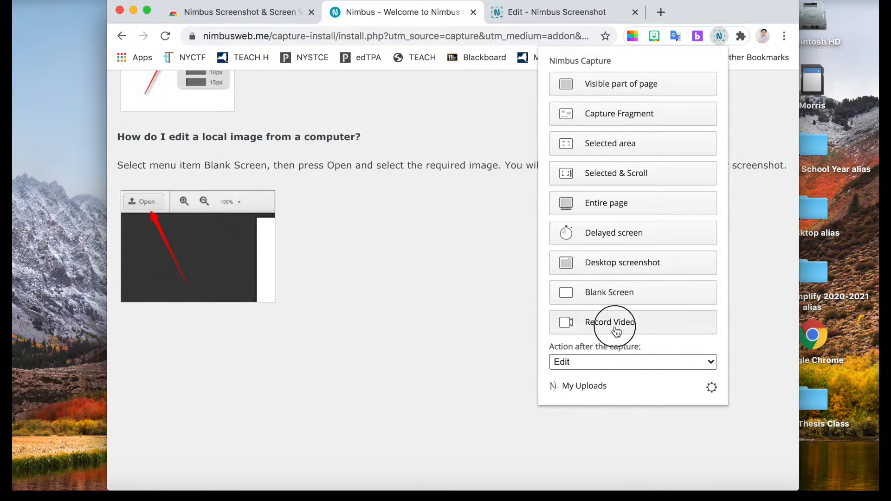
click(609, 321)
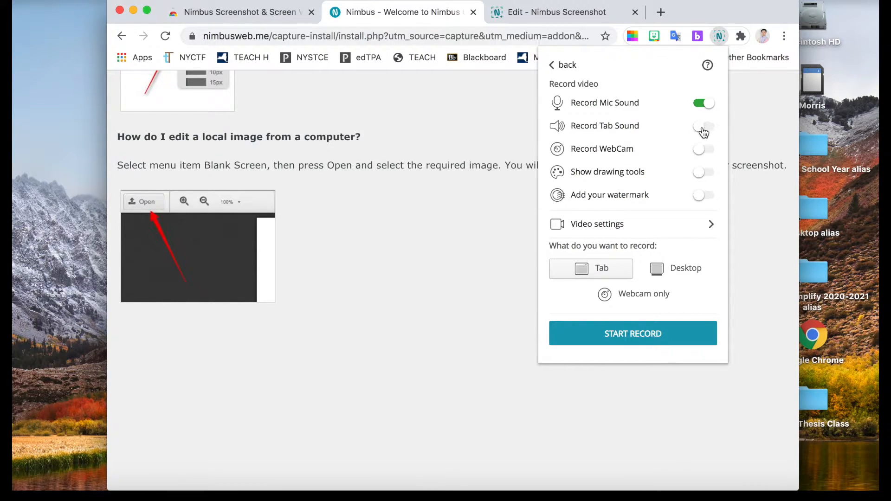
mouse_move(606, 110)
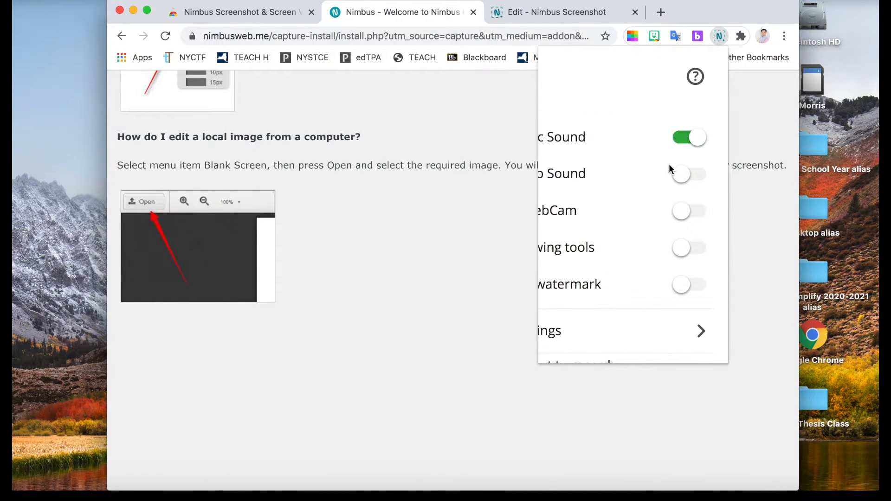
Enable tab sound and webcam recording, choose Desktop, and start the recording.
click(688, 174)
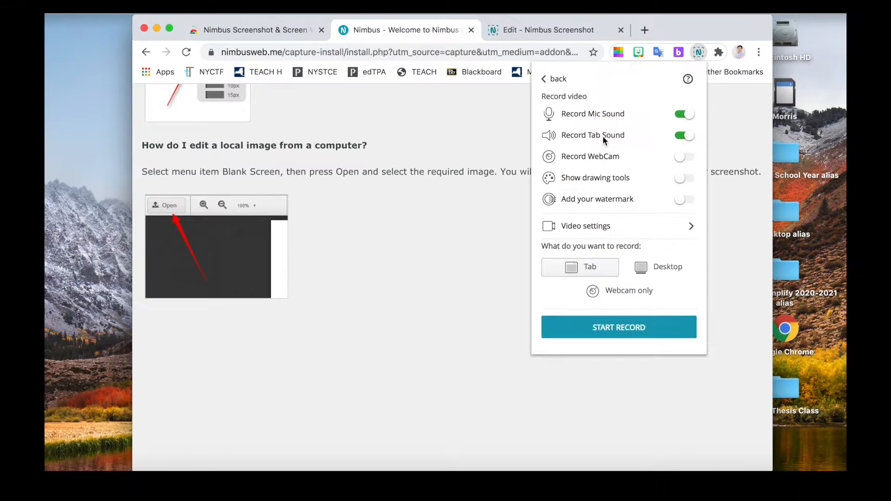
mouse_move(629, 145)
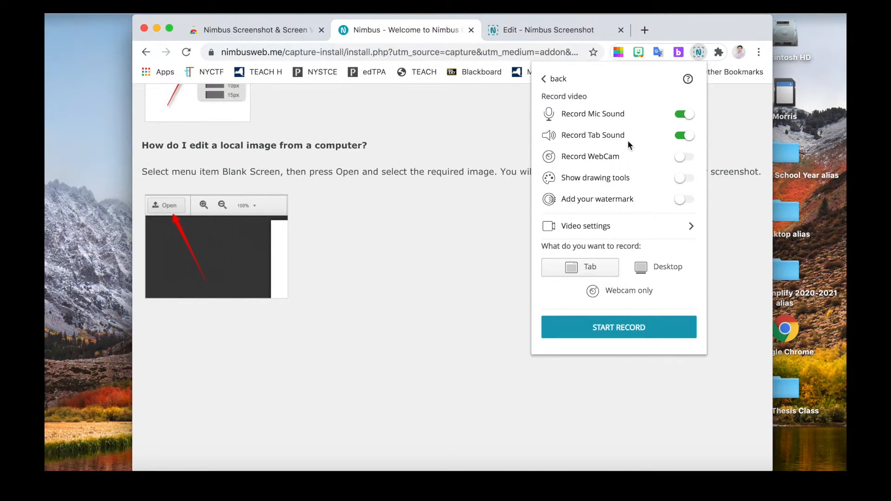
click(684, 156)
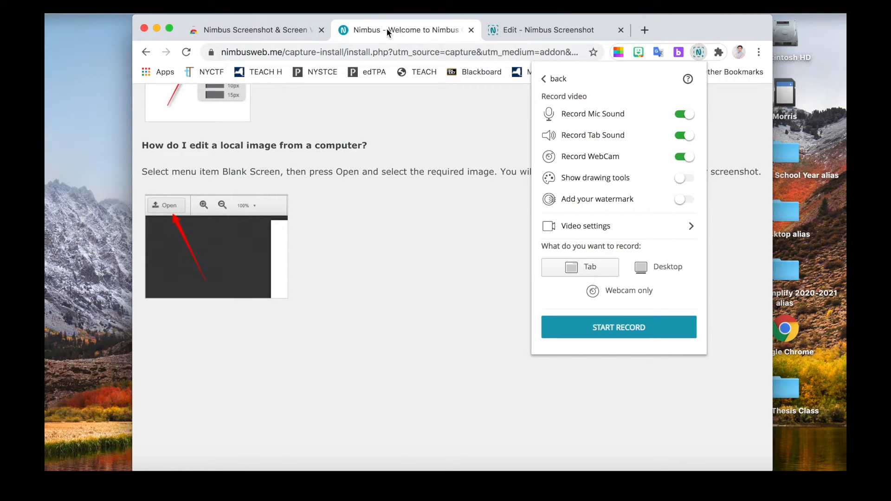
mouse_move(386, 30)
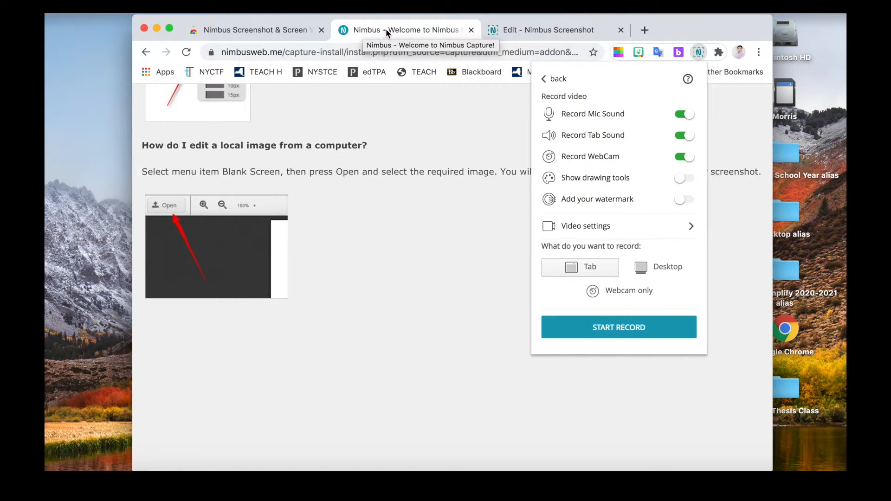
mouse_move(548, 30)
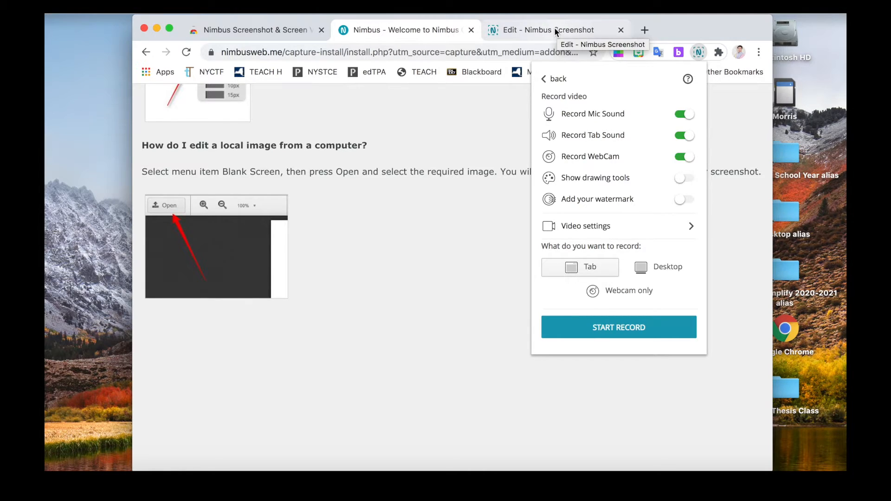
click(657, 267)
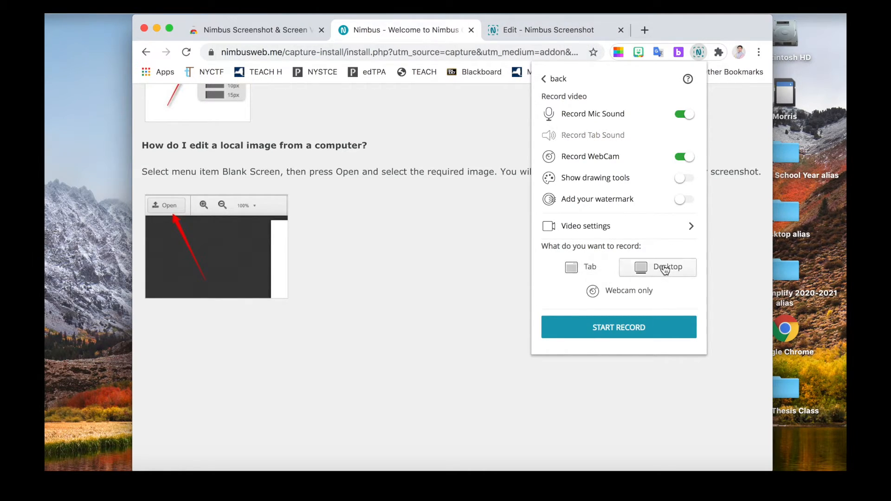
mouse_move(463, 201)
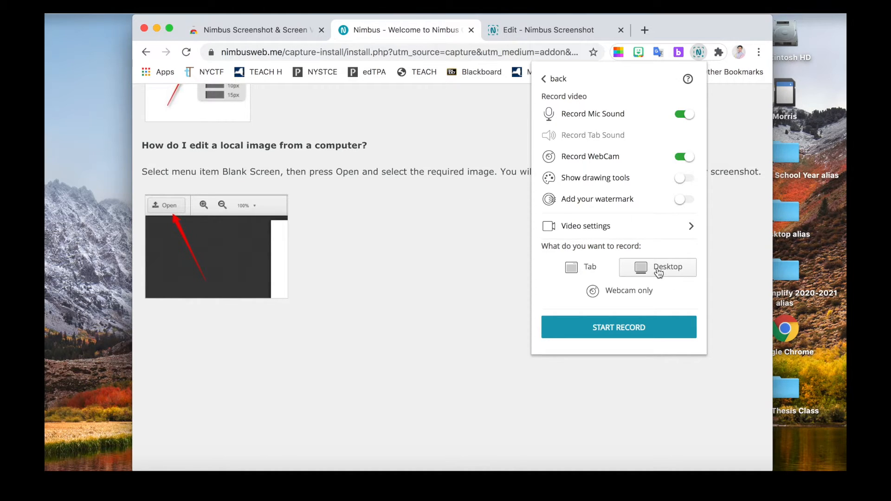
mouse_move(502, 224)
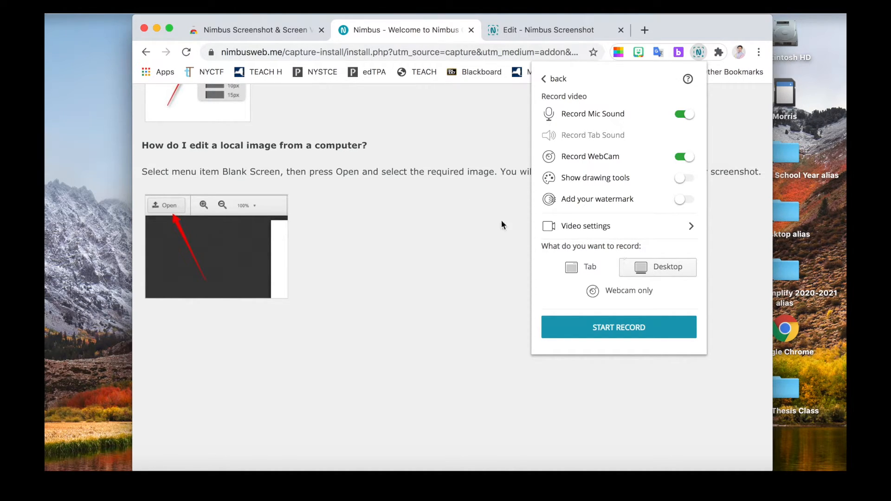
mouse_move(457, 215)
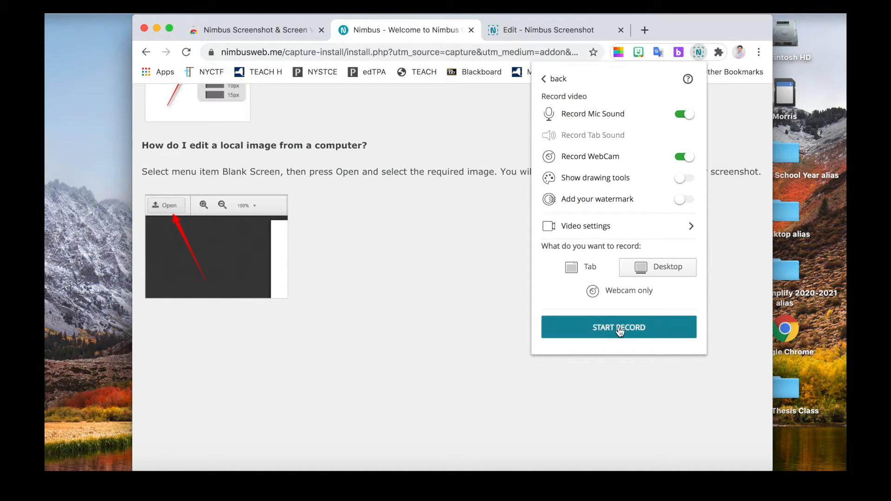
click(618, 326)
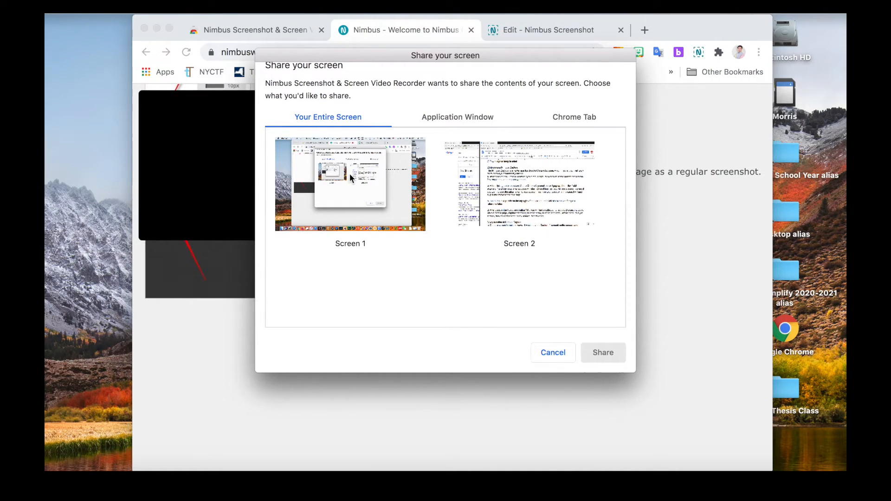
Share the Welcome to Nimbus Capture tab from Chrome's Chrome Tab picker to begin recording it.
click(349, 182)
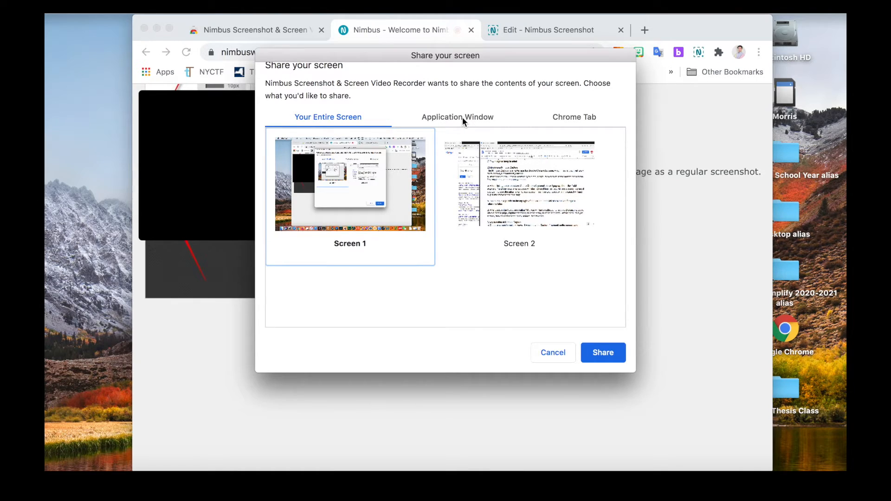
click(574, 117)
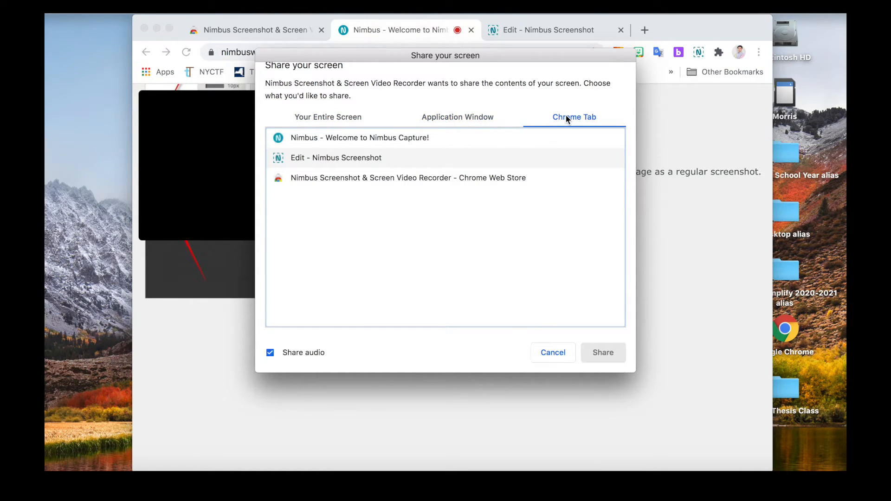
mouse_move(530, 136)
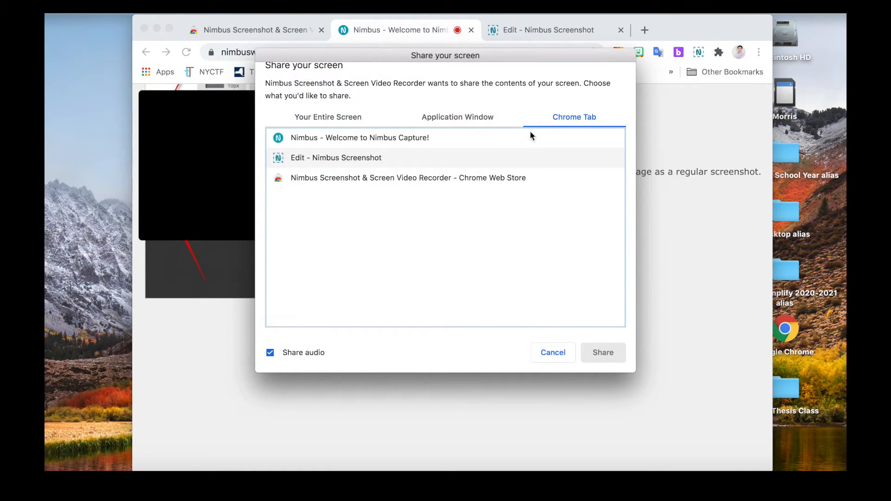
click(359, 138)
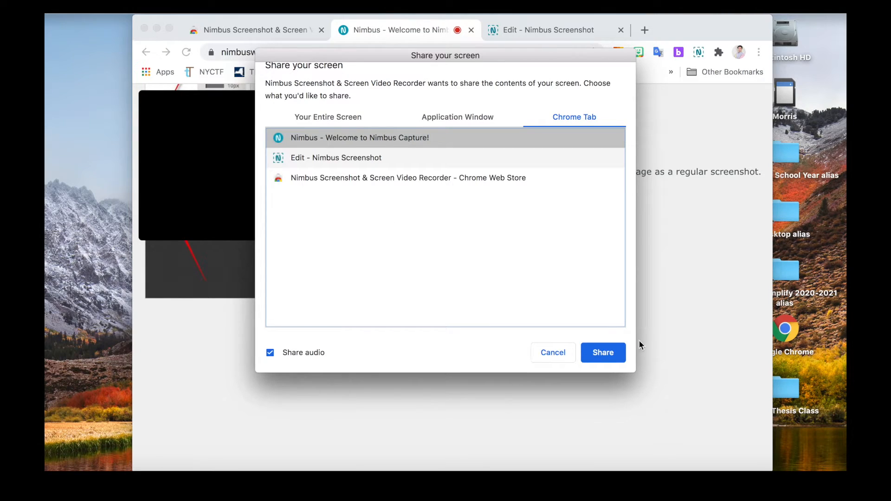
click(602, 353)
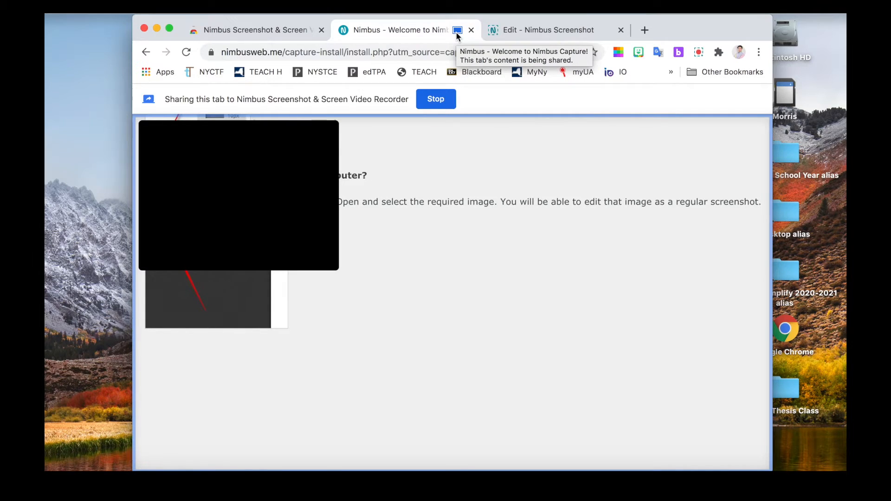
mouse_move(698, 54)
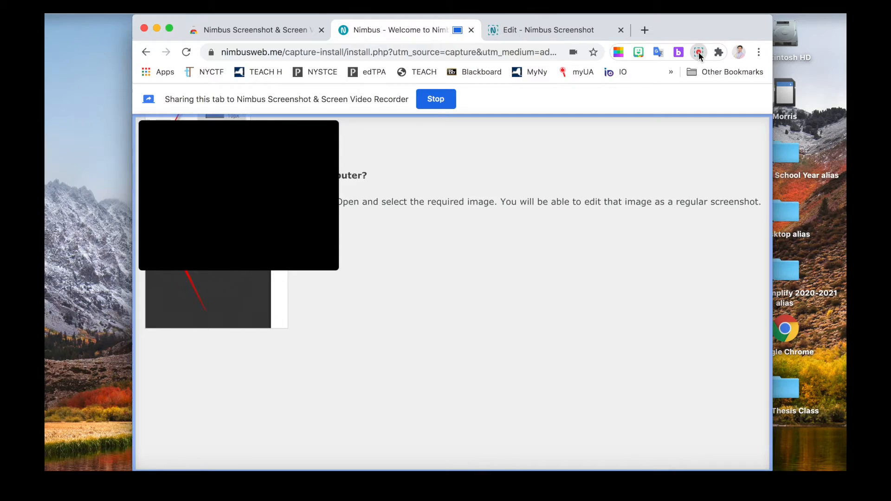
Stop the tab recording from the Nimbus popup, landing on the Save Screencast page.
click(698, 52)
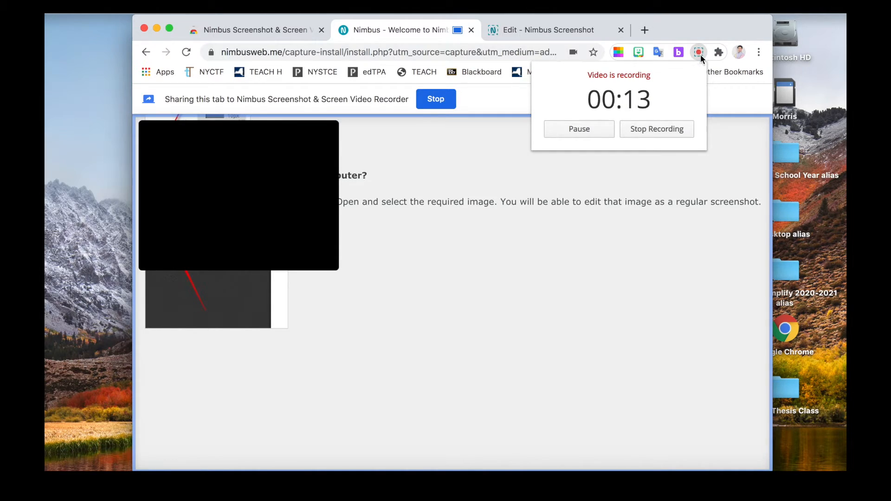
click(698, 52)
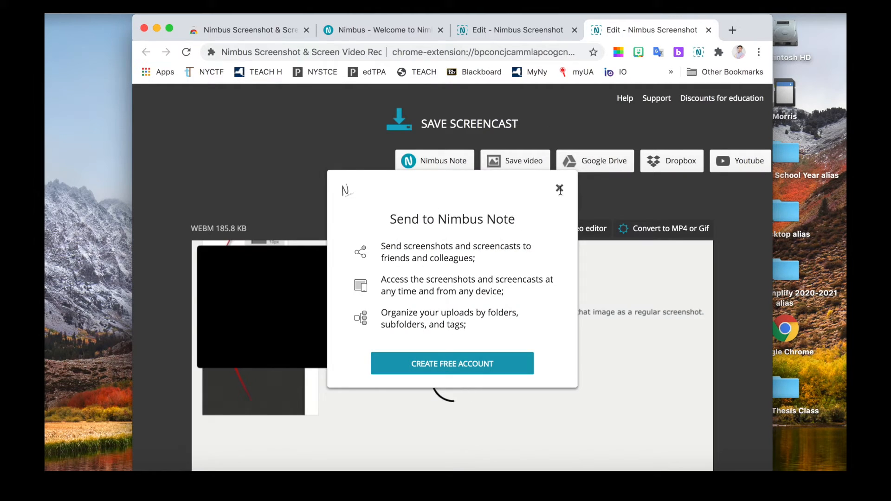
Dismiss the Nimbus Note sign-up prompt and view the 13-second WebM screencast player.
click(559, 189)
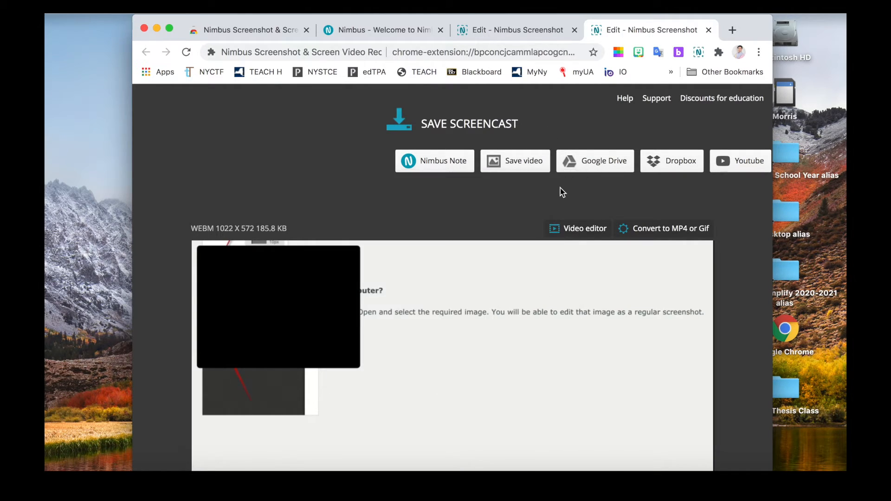
scroll(down, 3)
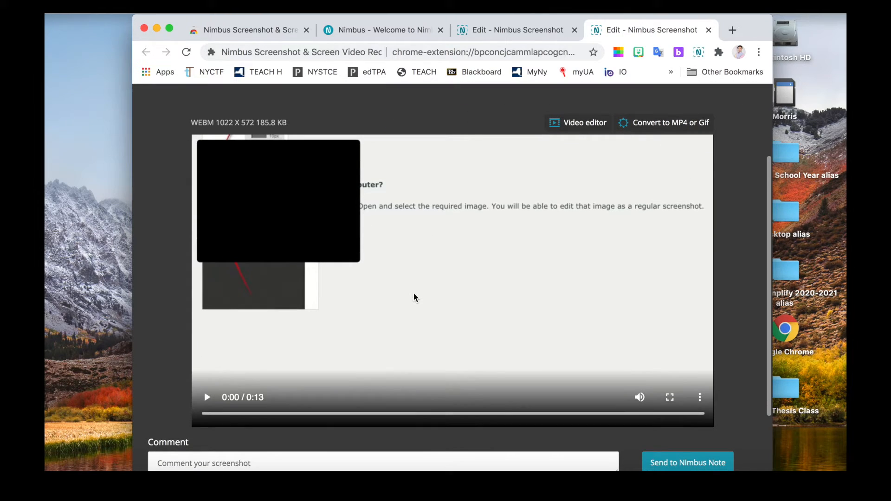
mouse_move(421, 265)
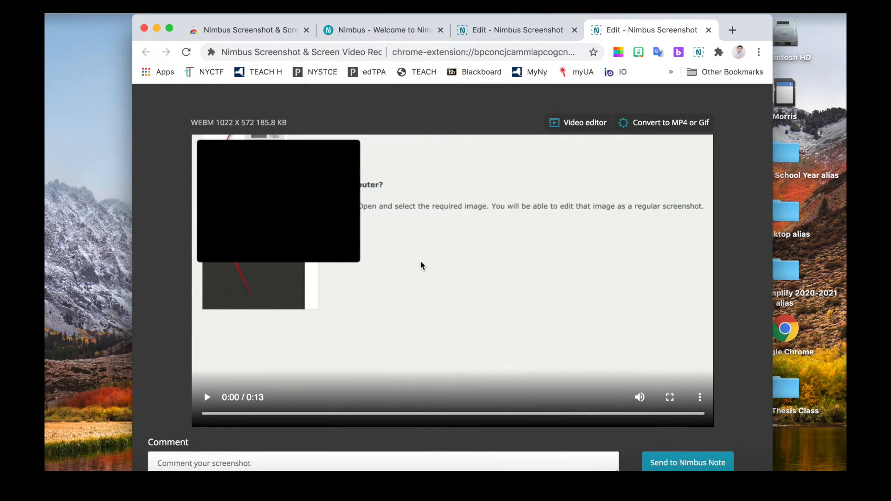
mouse_move(460, 258)
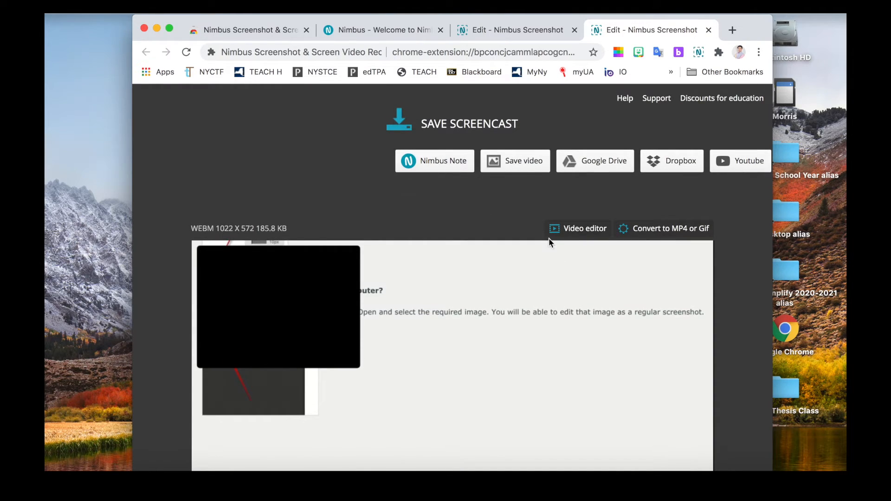
mouse_move(583, 229)
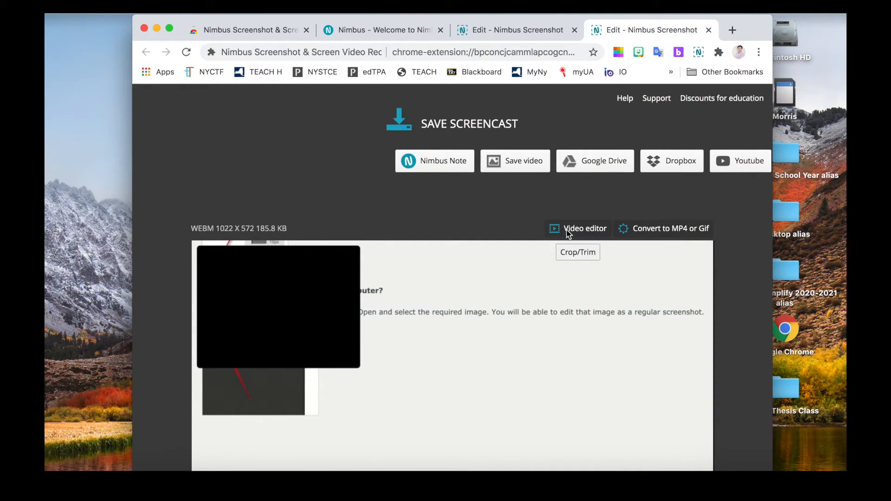
Open the screencast in the video editor, begin a crop, then cancel it to restore the original 13-second clip.
click(583, 228)
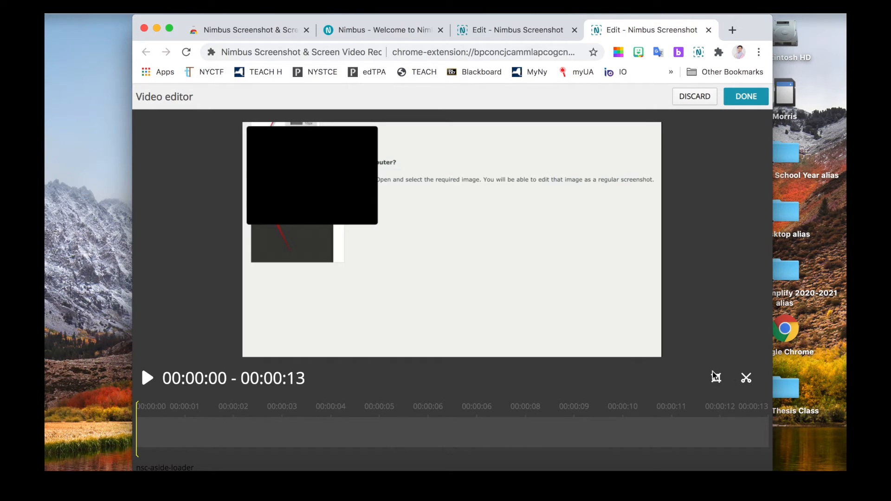
click(715, 377)
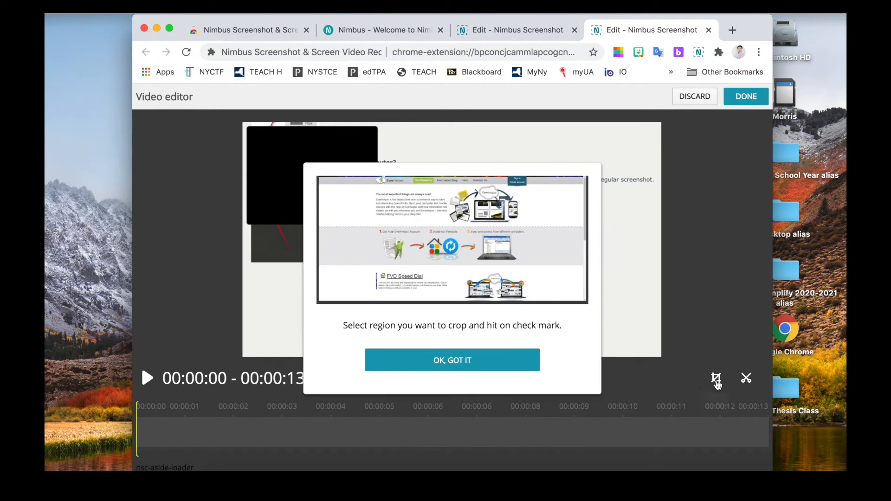
click(452, 360)
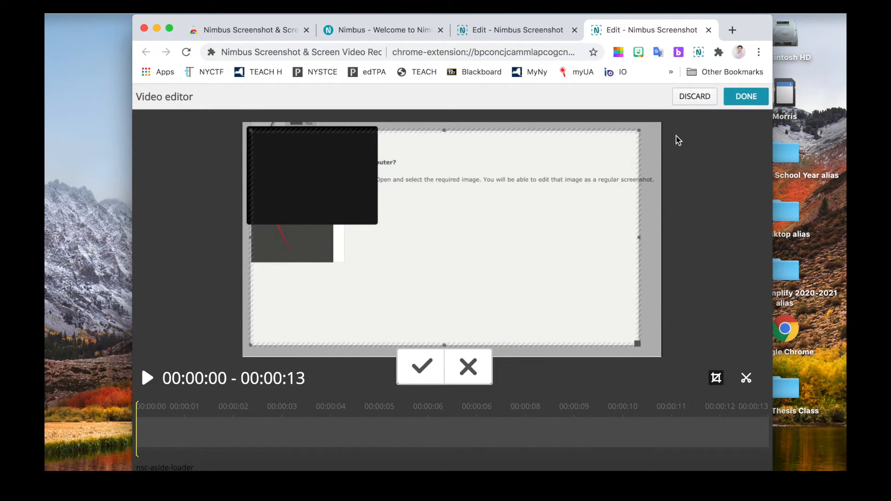
click(466, 366)
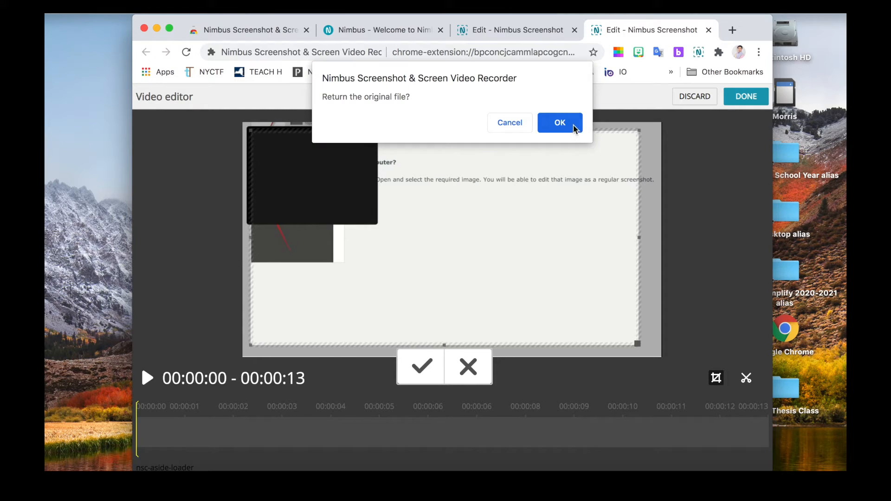
click(559, 122)
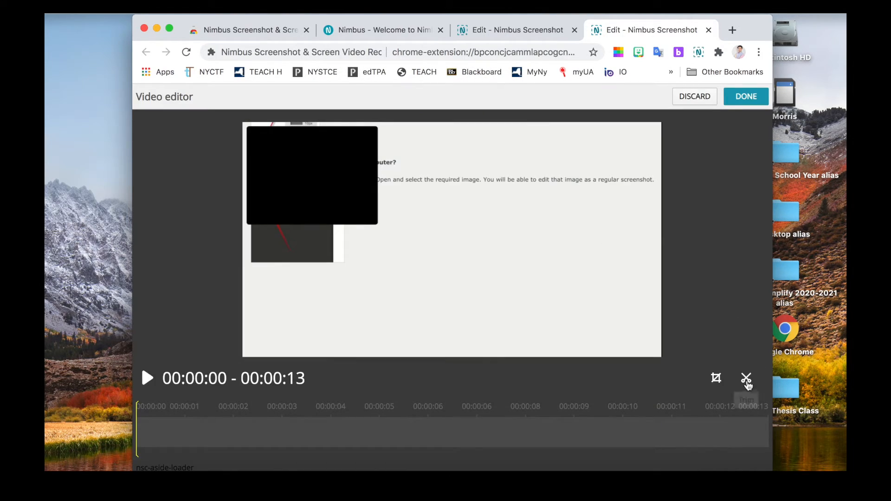
Attempt to trim the final second, decline the Pro upgrade, cancel the trim and discard editor changes.
click(746, 378)
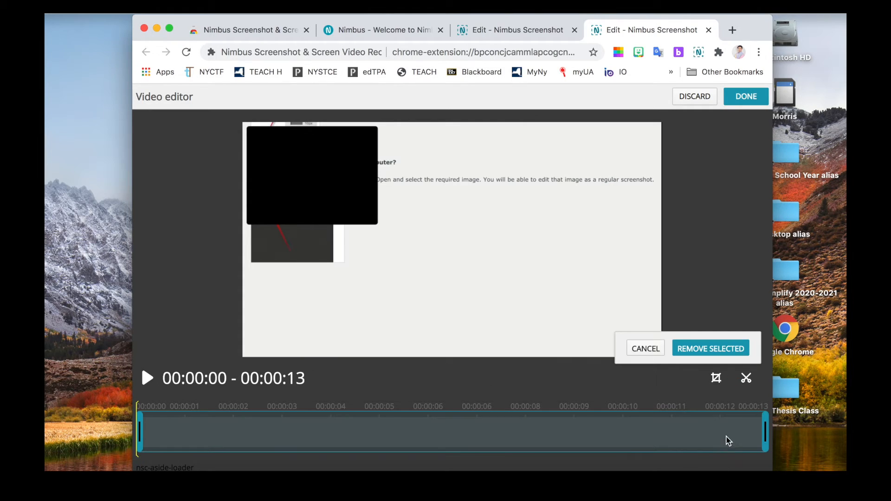
mouse_move(141, 436)
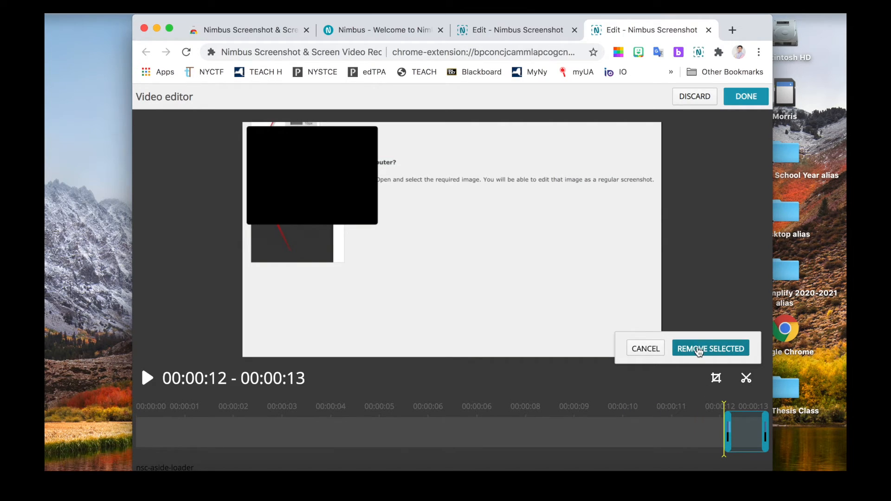
click(710, 348)
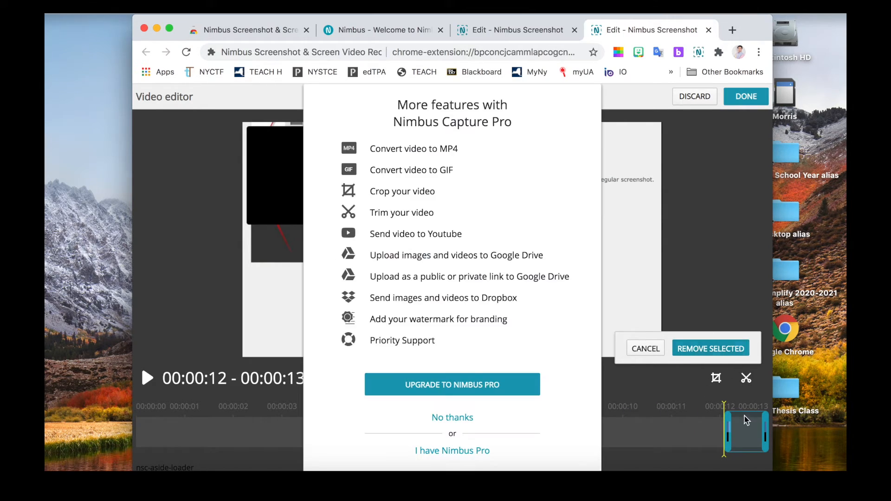
mouse_move(576, 411)
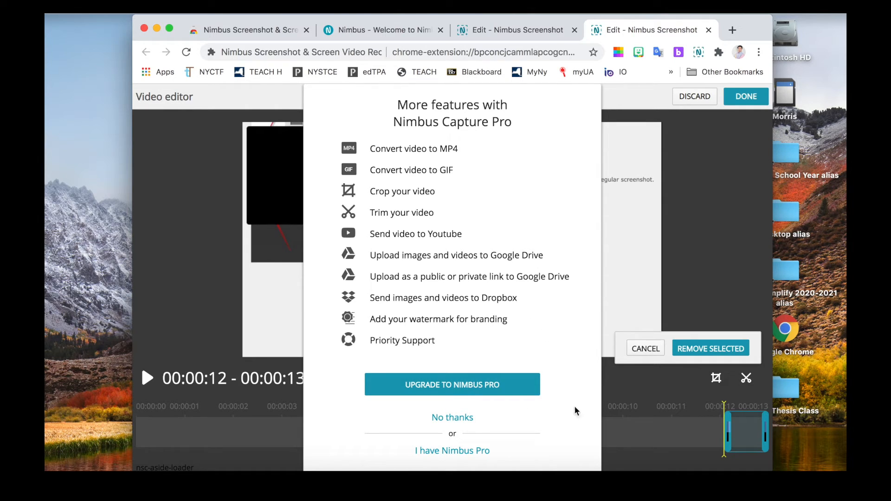
click(452, 417)
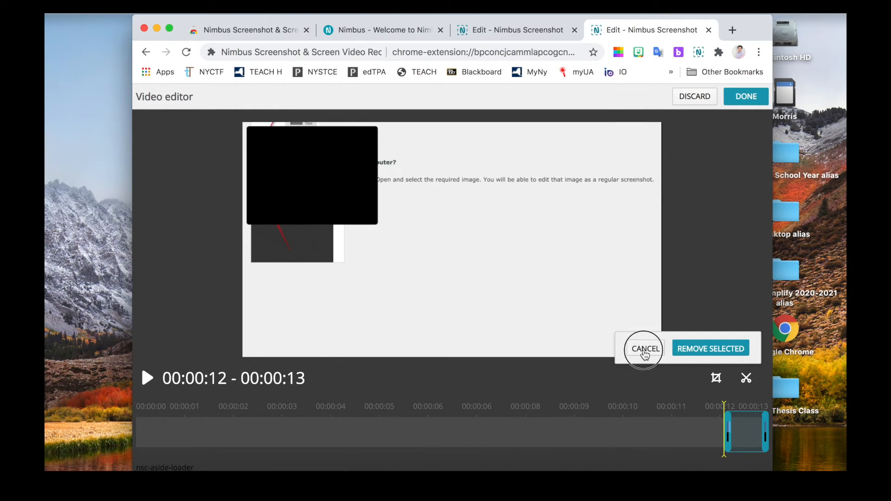
click(644, 348)
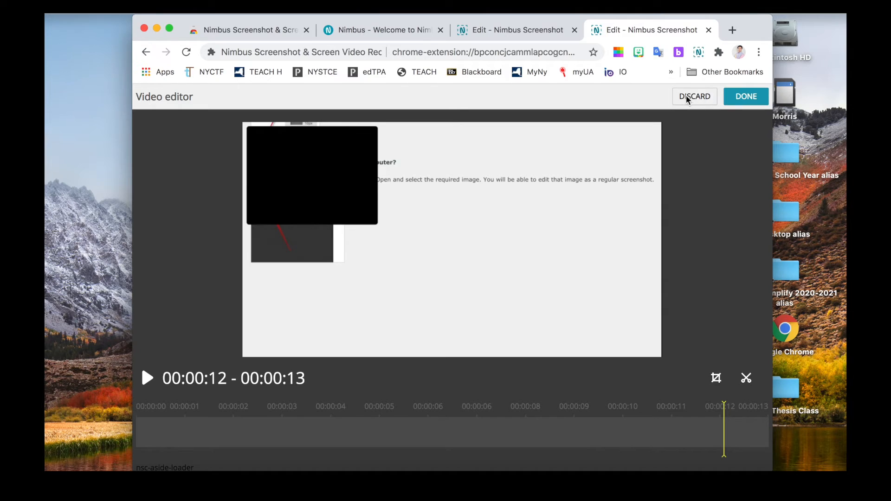
click(745, 96)
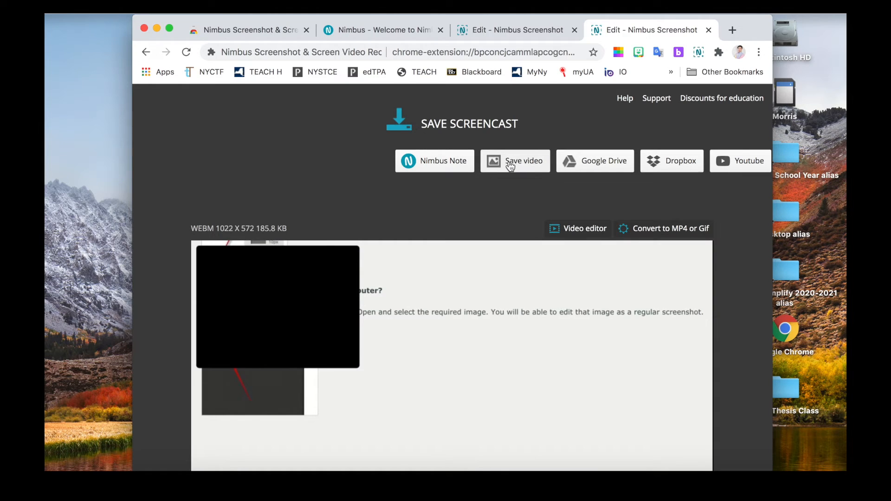
Save the screencast as a WebM Video File to the Downloads folder.
click(514, 160)
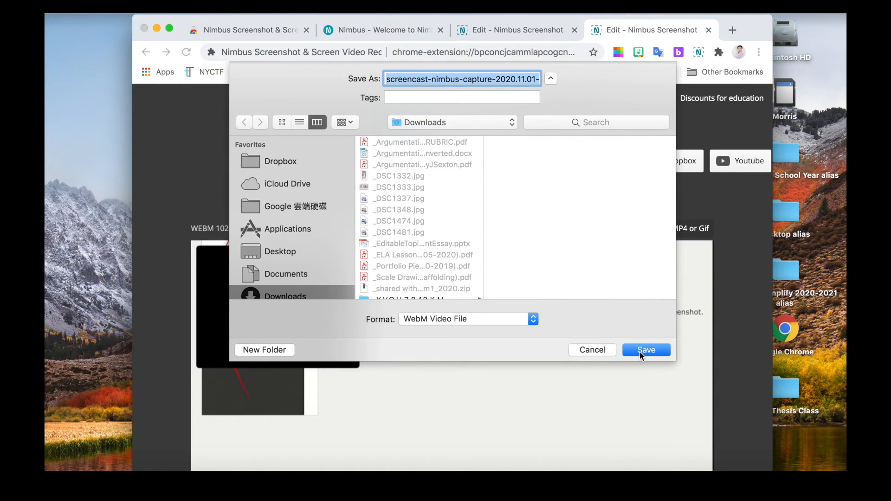
click(646, 350)
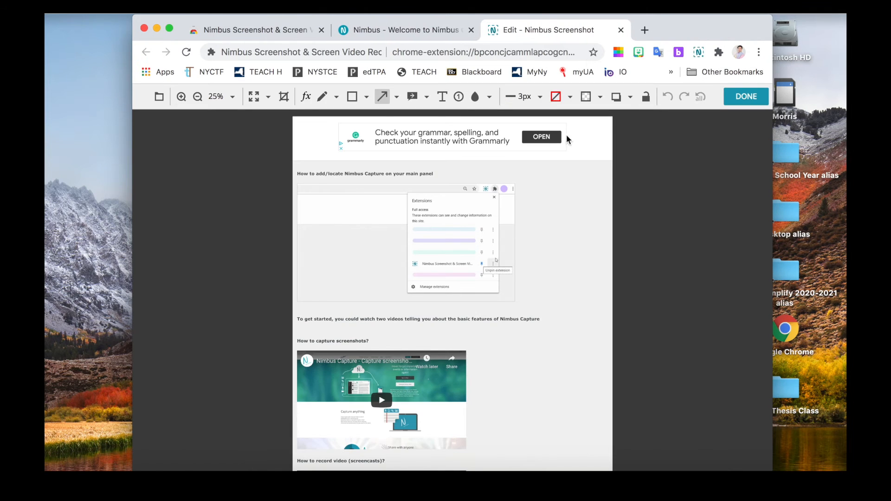
mouse_move(104, 106)
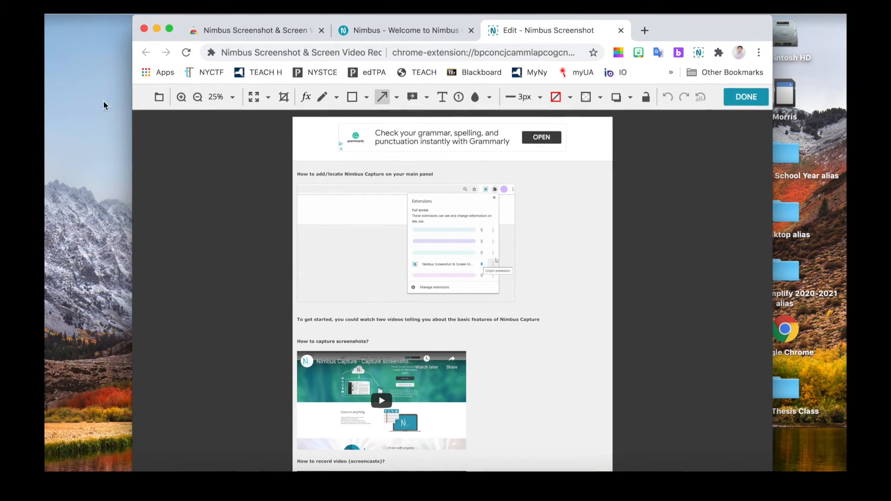